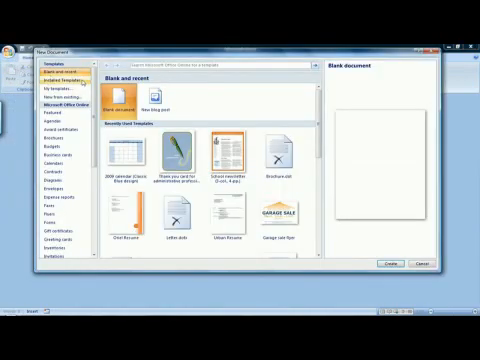
pyautogui.moveTo(40, 176)
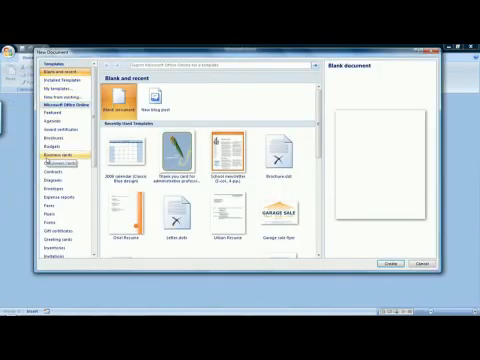
# Choose a 2009 calendar design from the Microsoft Office Online calendar templates.
pyautogui.click(56, 160)
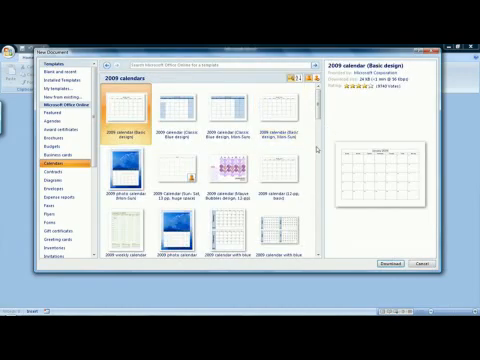
pyautogui.scroll(-3)
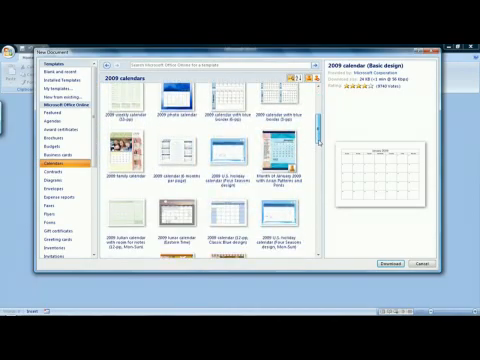
pyautogui.click(174, 108)
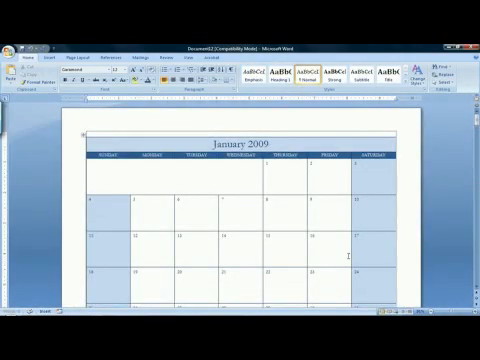
# Scroll through the new calendar document's January, February and March 2009 pages.
pyautogui.scroll(-3)
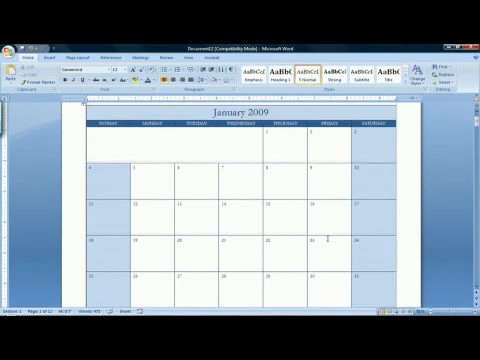
pyautogui.scroll(-3)
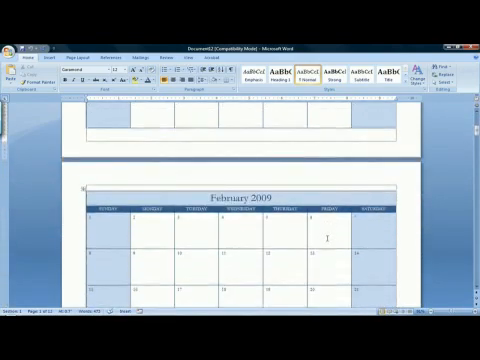
pyautogui.scroll(-3)
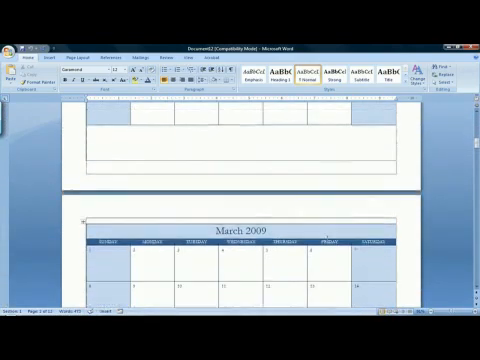
pyautogui.scroll(-3)
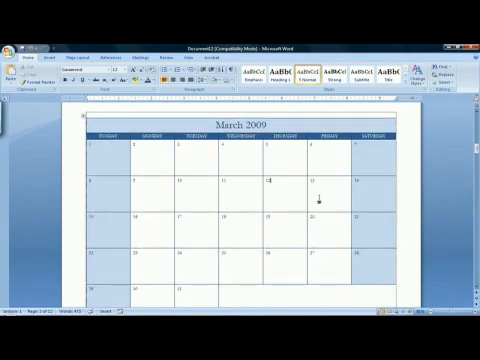